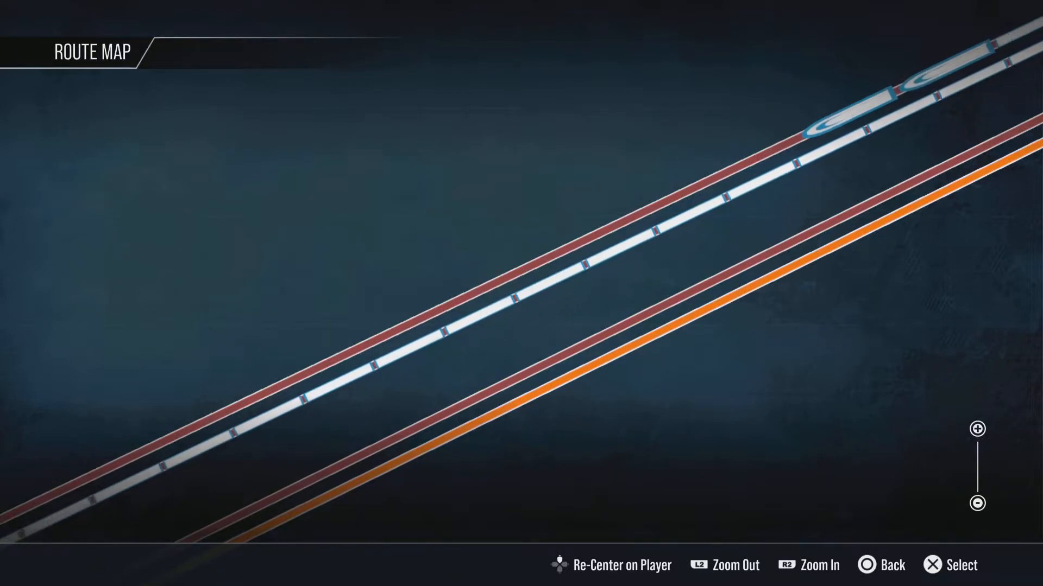
Pan the route map along the line from the player's train to the U-shaped curve with signals
key(L2)
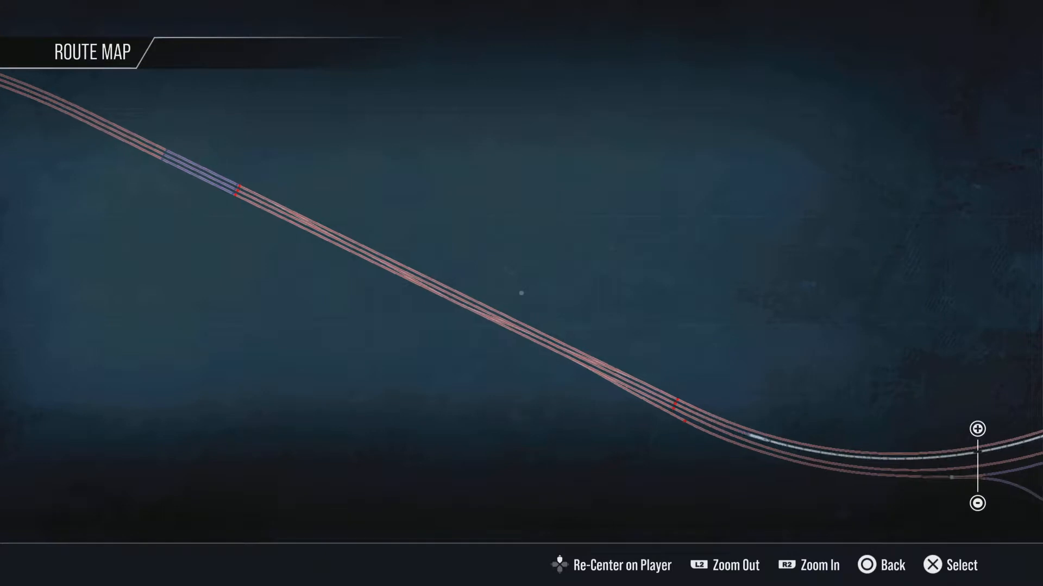
key(L2)
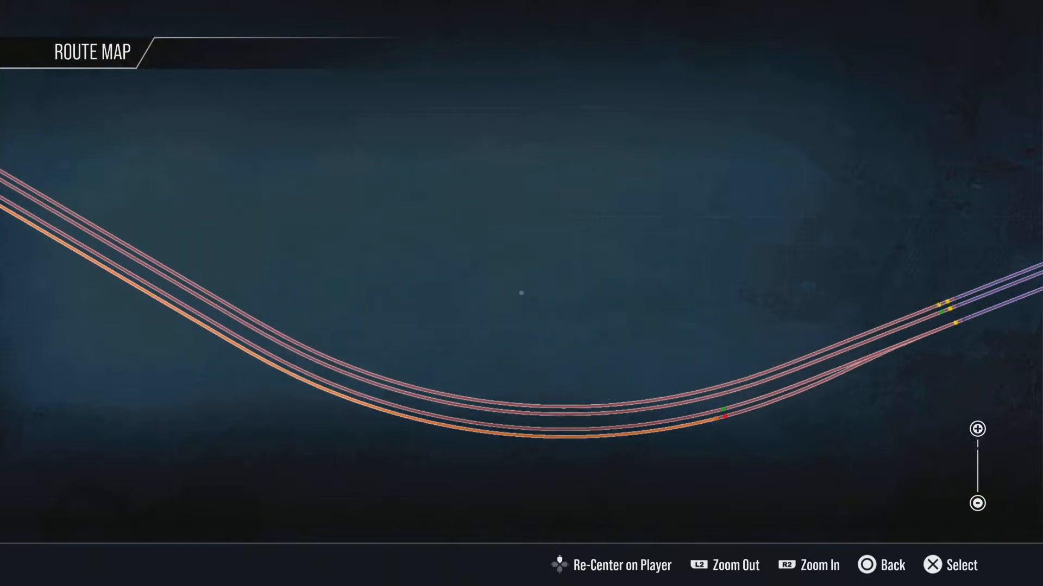
Return to the trackside rail yard view, reopen the route map and pan to the curving parallel tracks
key(R2)
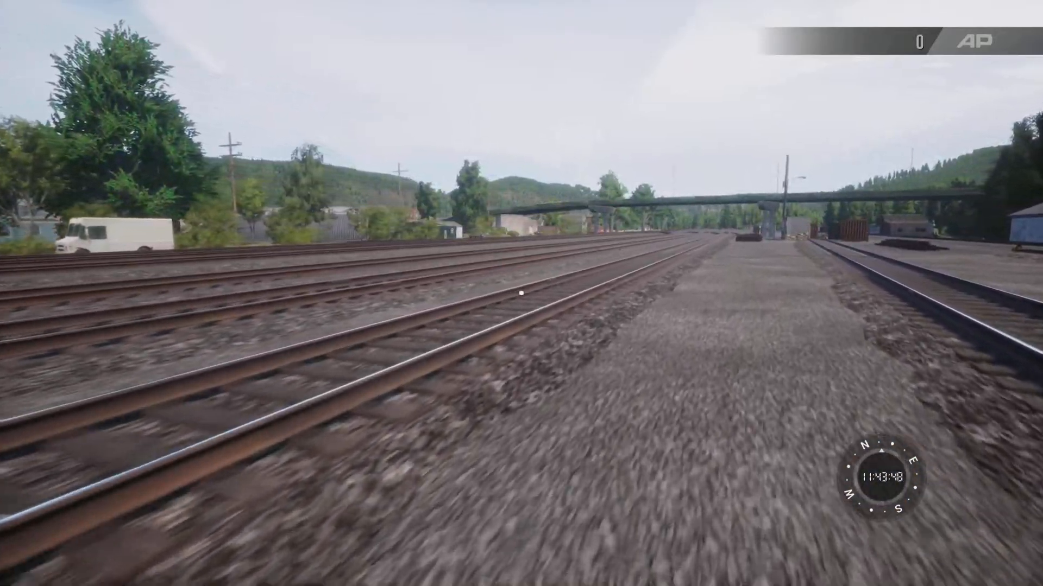
key(m)
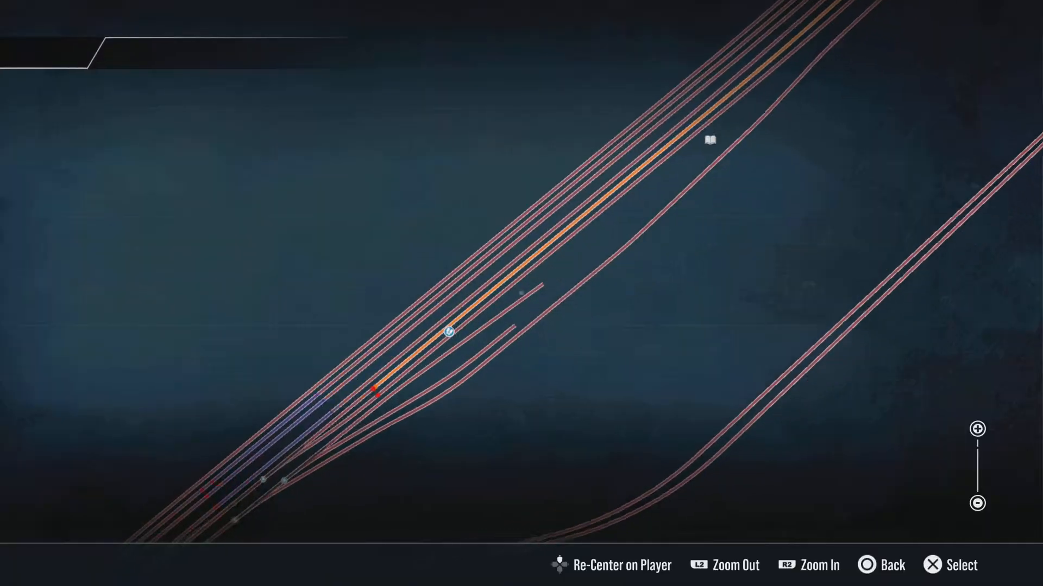
key(R2)
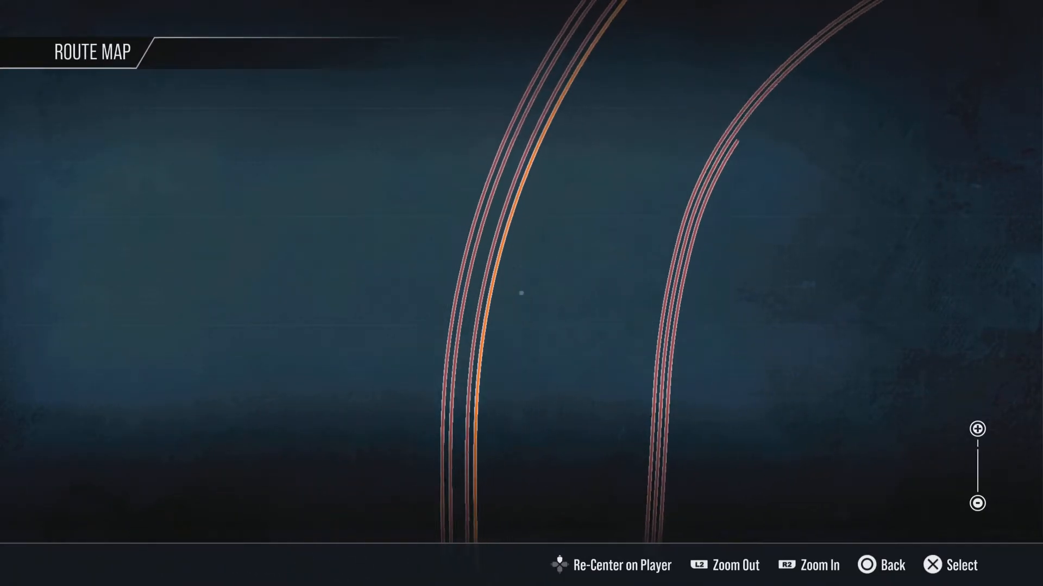